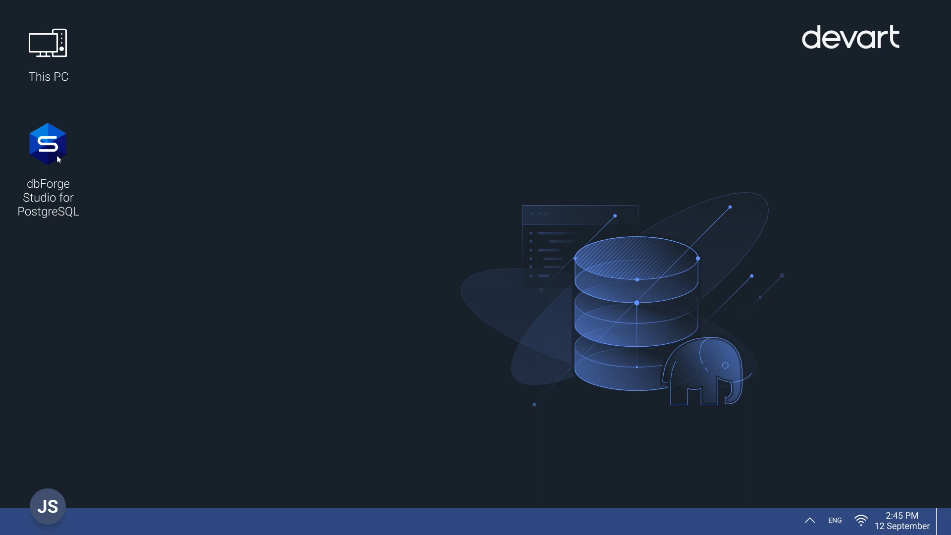
- Launch dbForge Studio for PostgreSQL from its desktop shortcut
click(48, 144)
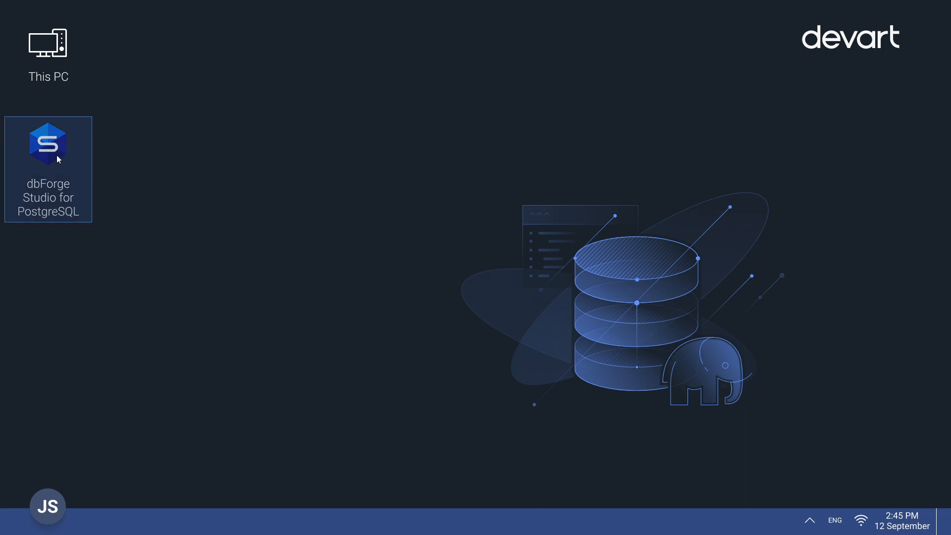
double_click(48, 144)
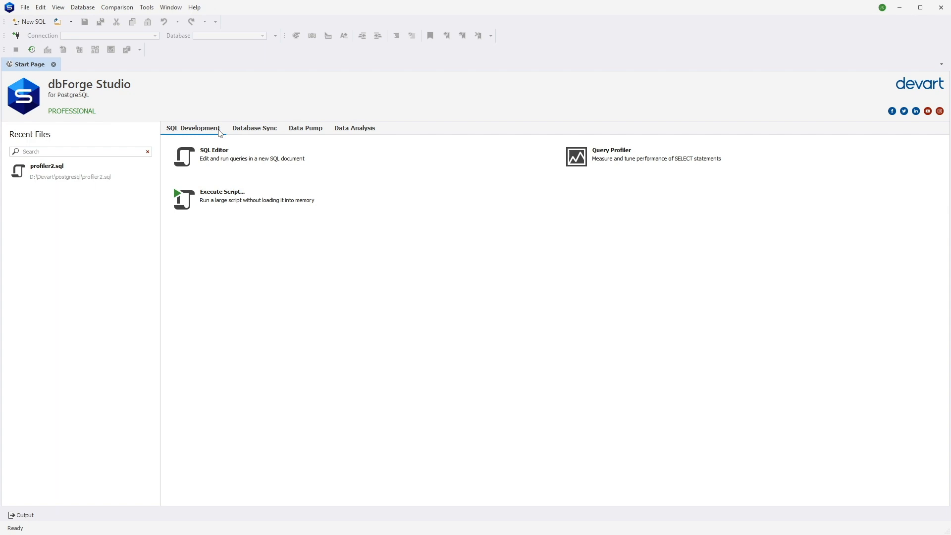
- Browse the Database Sync, Data Pump and Data Analysis tabs, then return to SQL Development
click(254, 128)
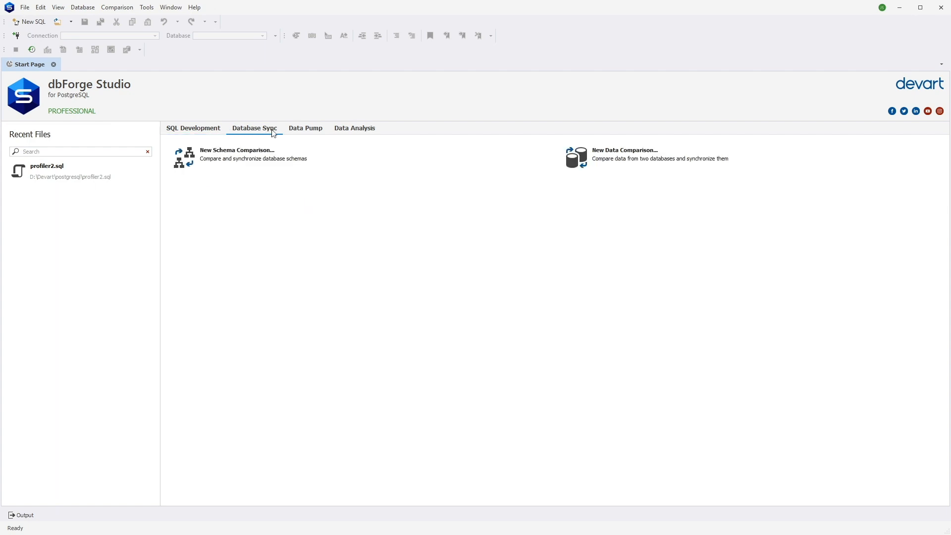
click(305, 128)
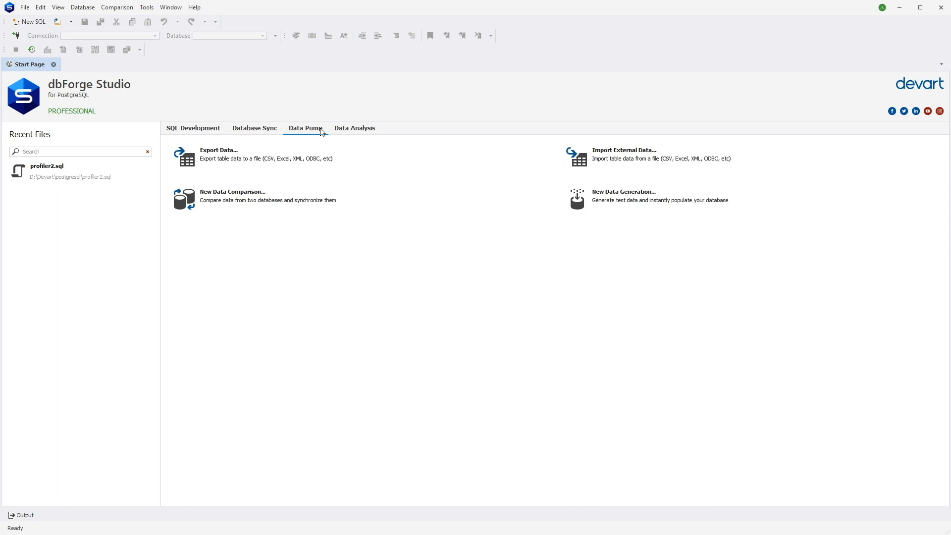
click(354, 128)
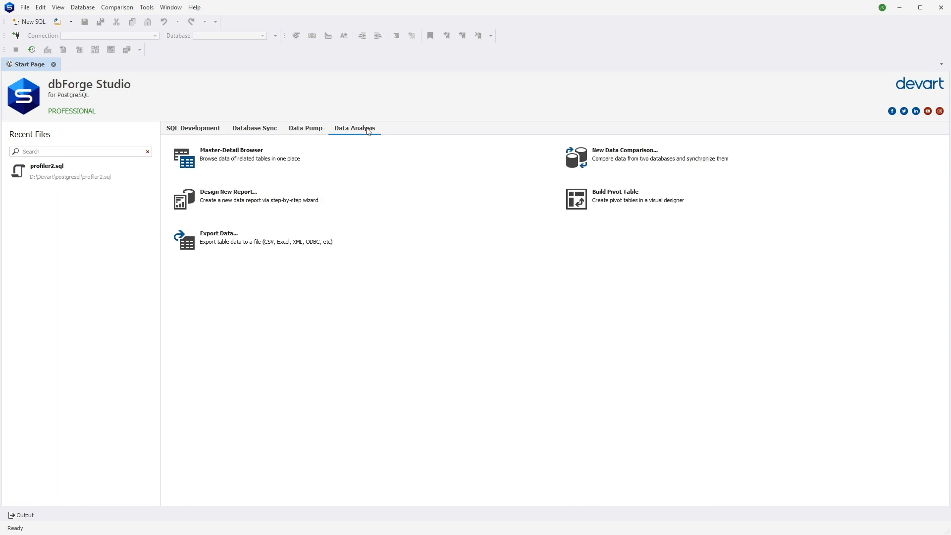
click(193, 128)
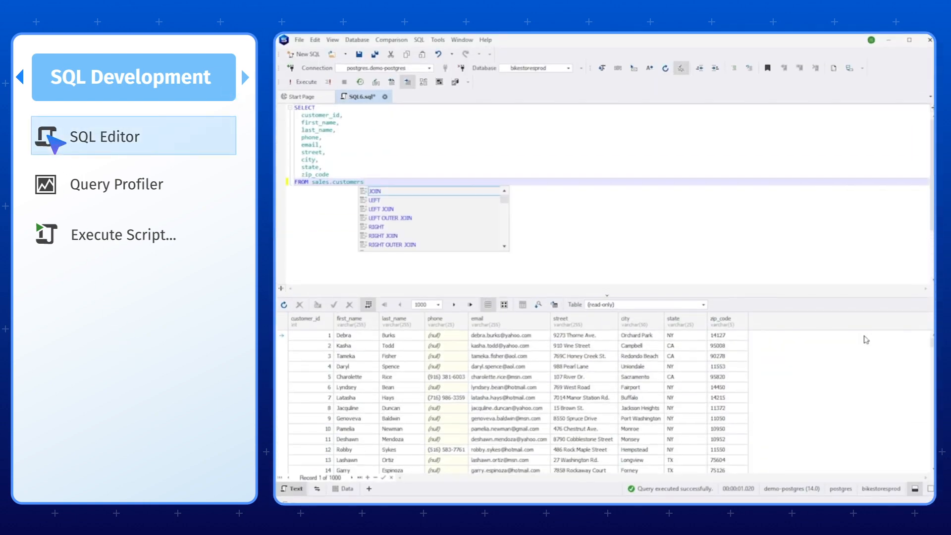
- Add a WHERE customer_id > 5 filter to the customers query and run it with F5
text(WHERE)
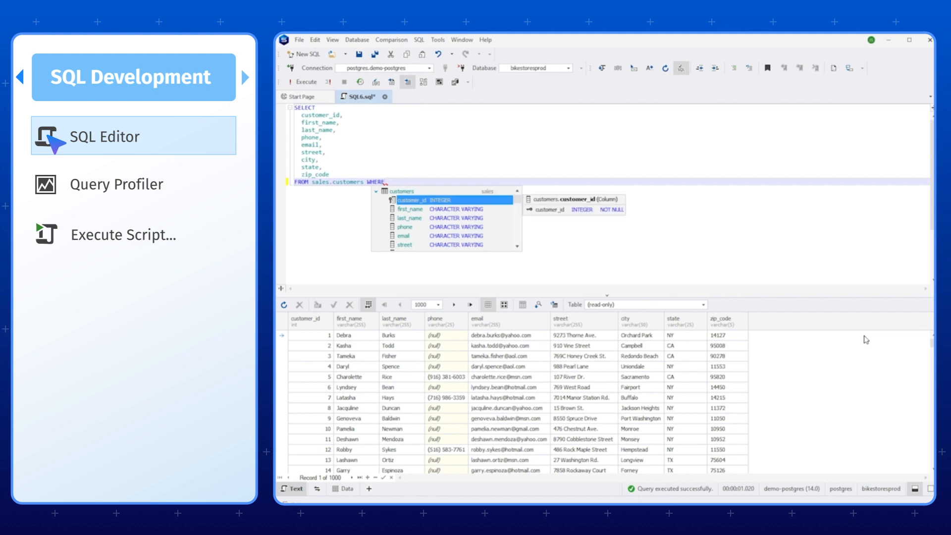
text(customer_id)
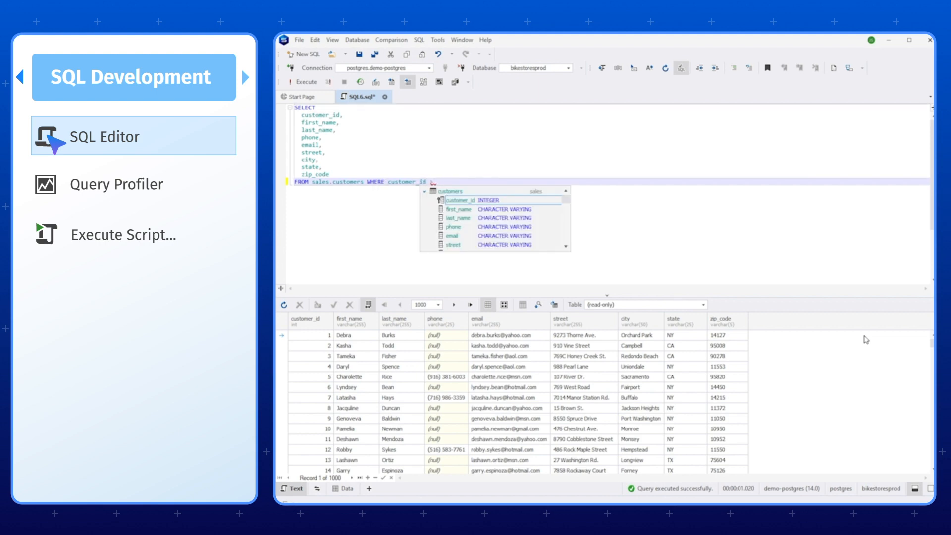
key(f5)
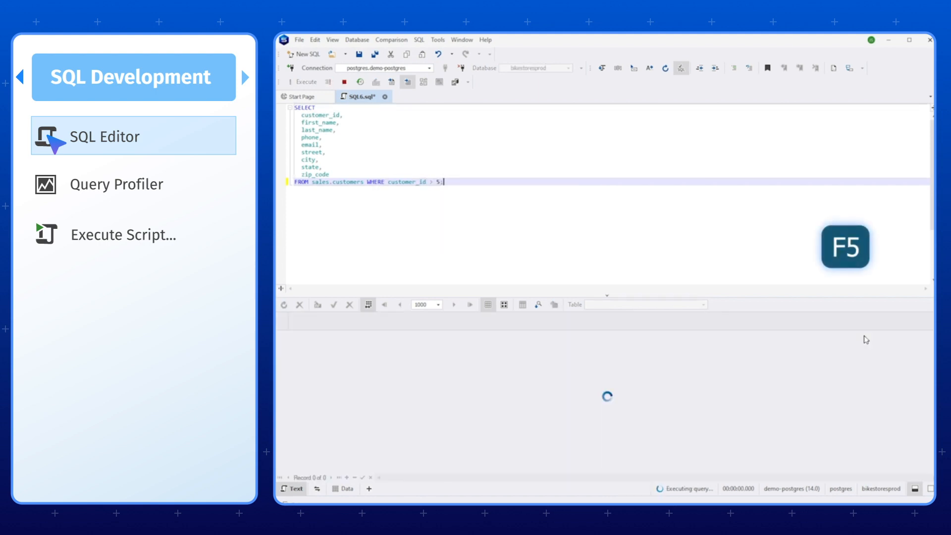
click(116, 183)
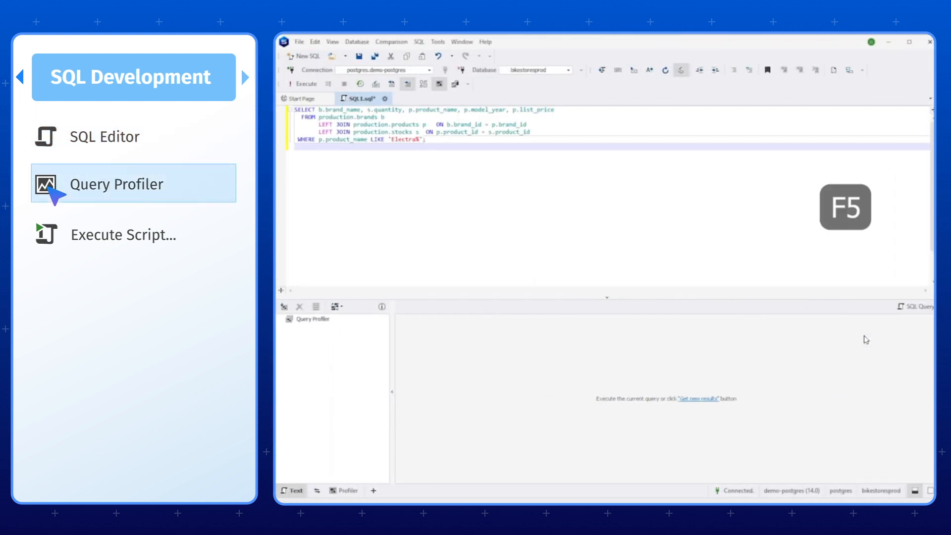
- Profile the Electra products query and view its plan tree, top operations and SELECT statistics
key(f5)
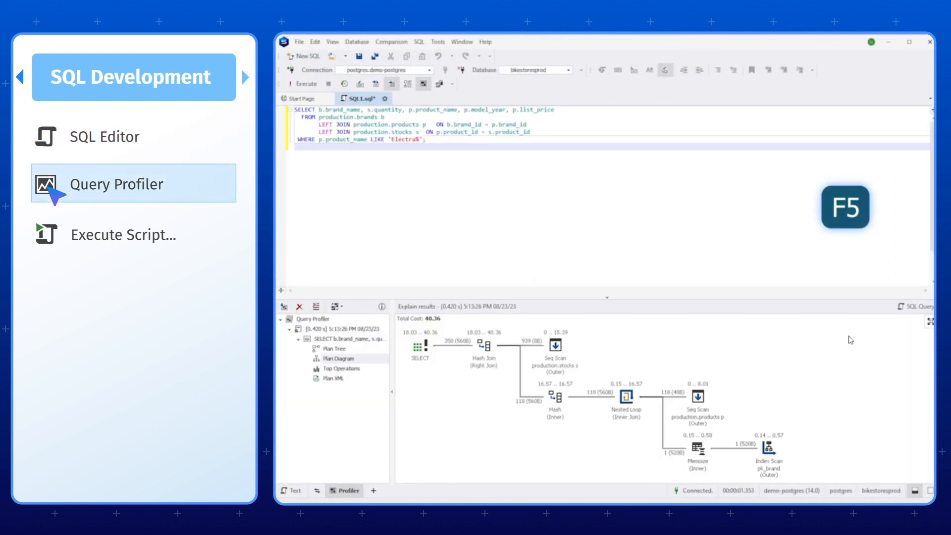
click(333, 348)
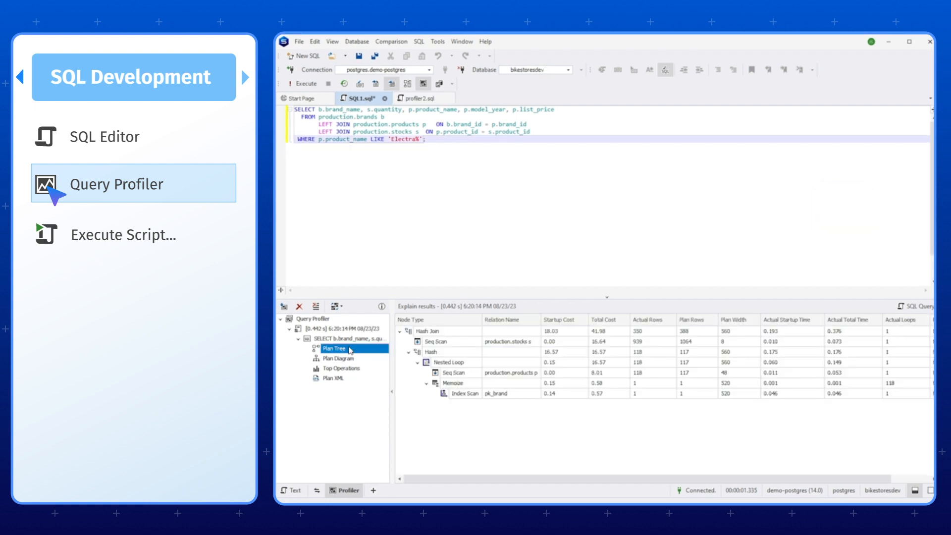
click(341, 368)
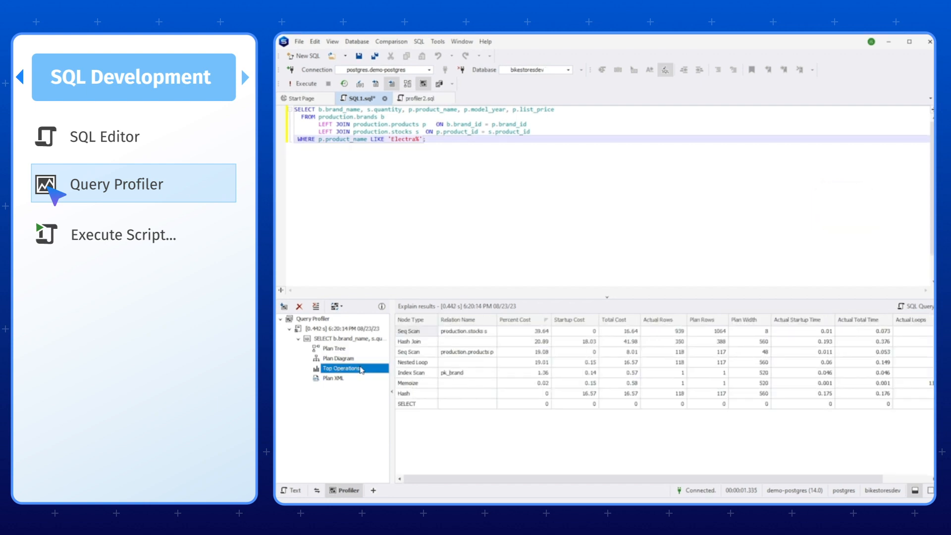
click(328, 338)
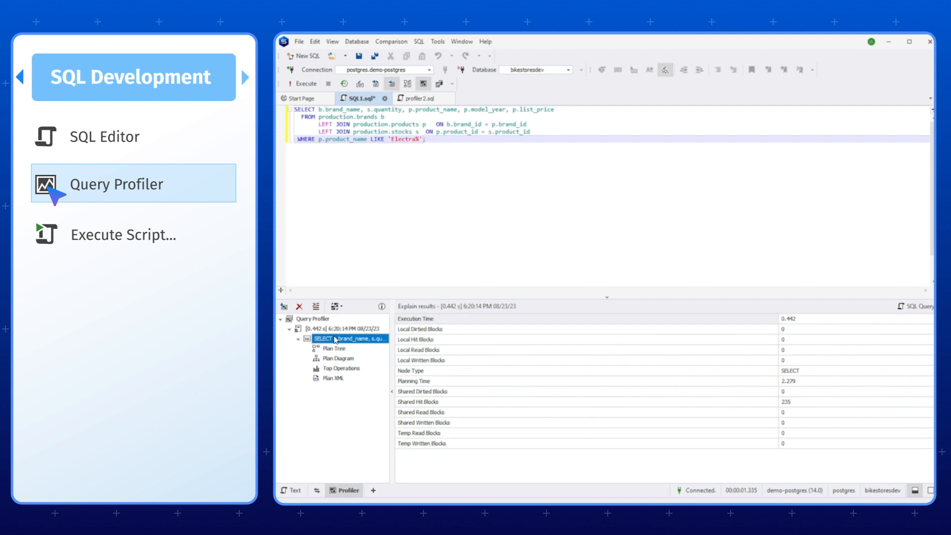
click(123, 235)
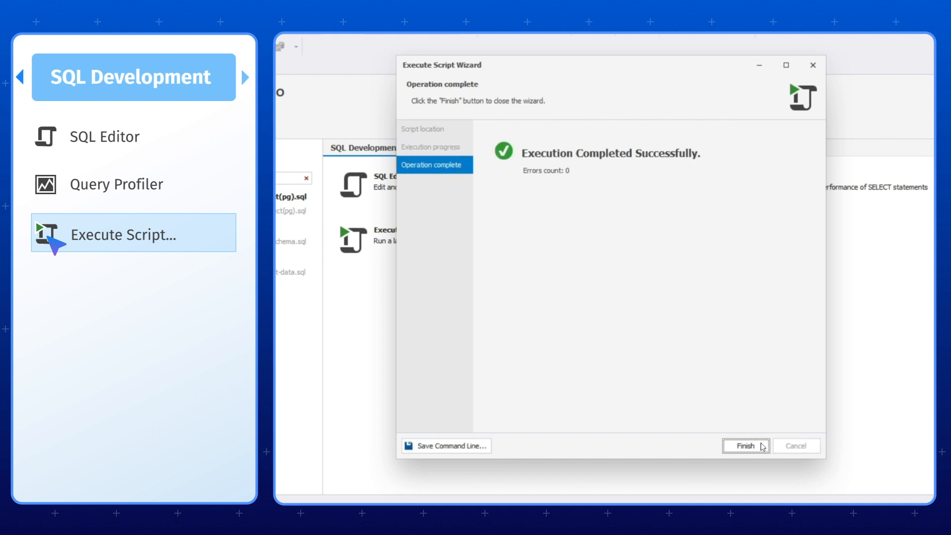
- Finish the Execute Script Wizard after the script completes with zero errors
click(744, 446)
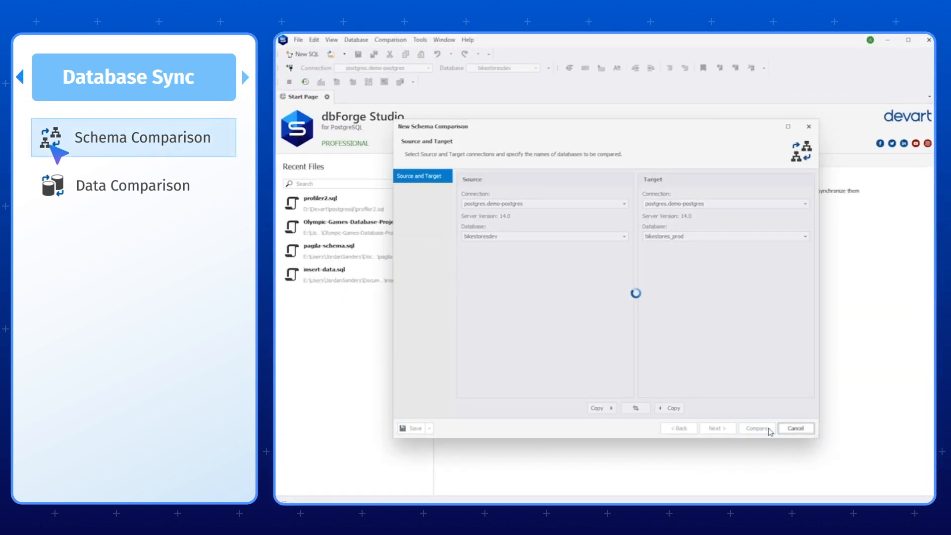
- Compare bikestoresdev with bikestores_prod, inspect the target-only brands table, and filter to Tables only
click(757, 428)
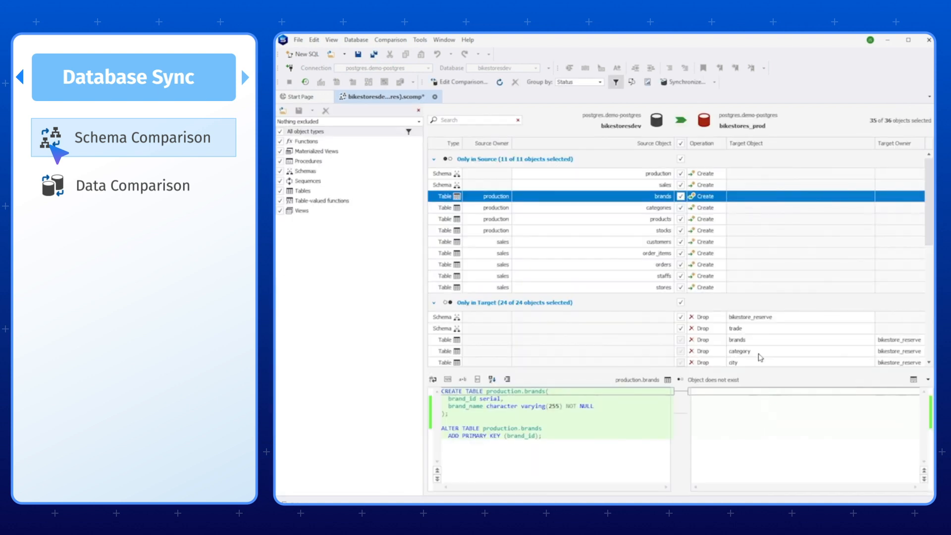
click(737, 340)
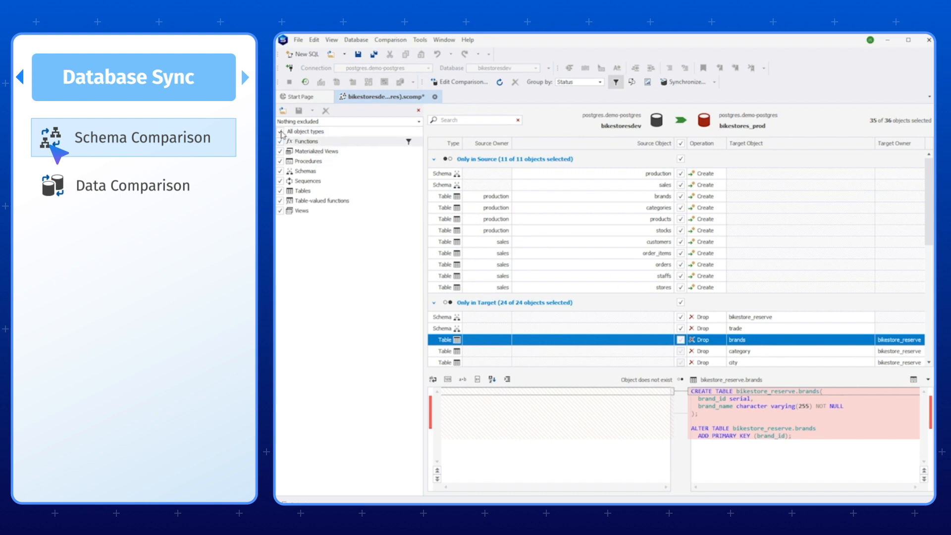
click(281, 190)
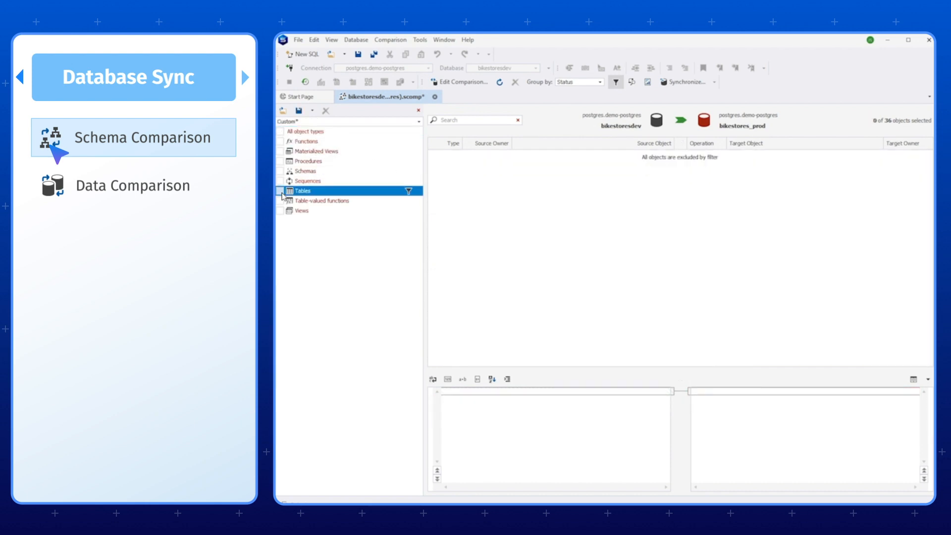
click(132, 185)
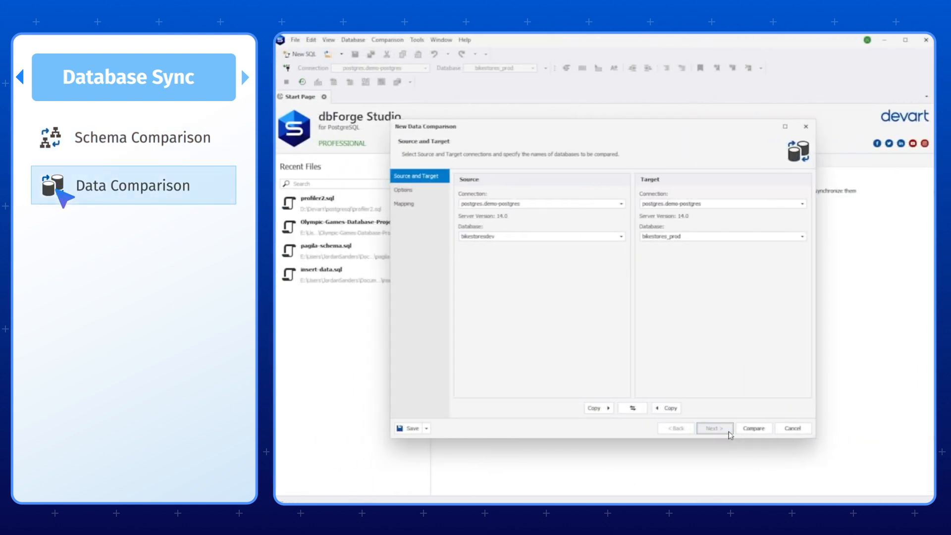
- Run the data comparison and show the 4 differing sales.customers records
click(714, 428)
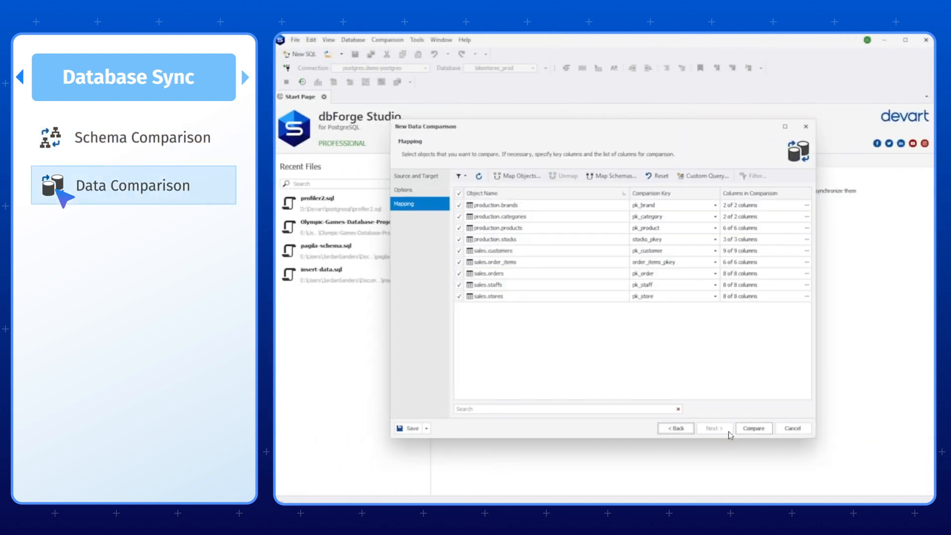
click(753, 428)
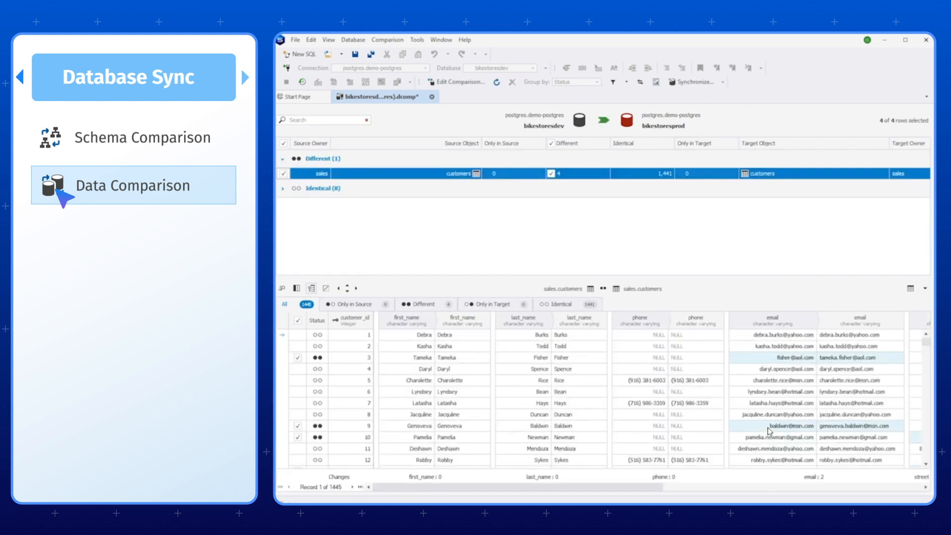
click(419, 303)
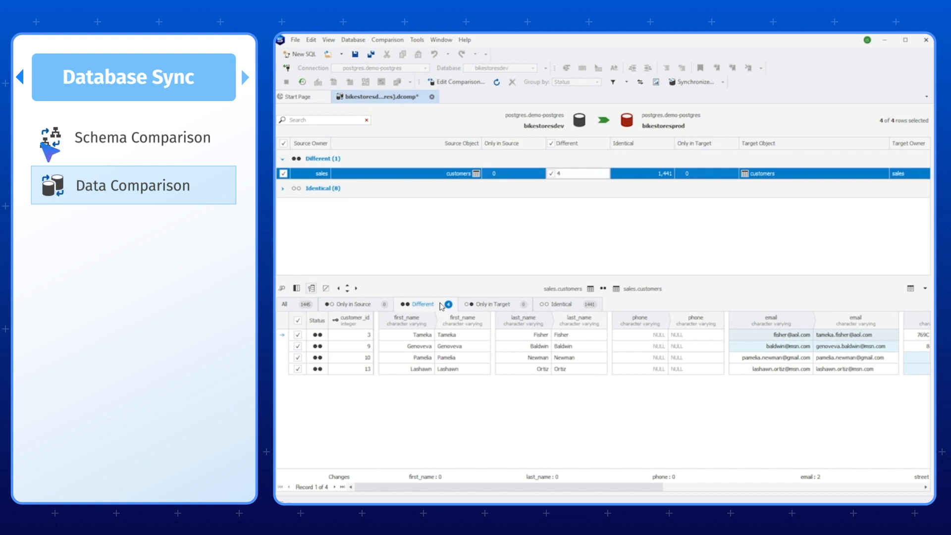
click(245, 78)
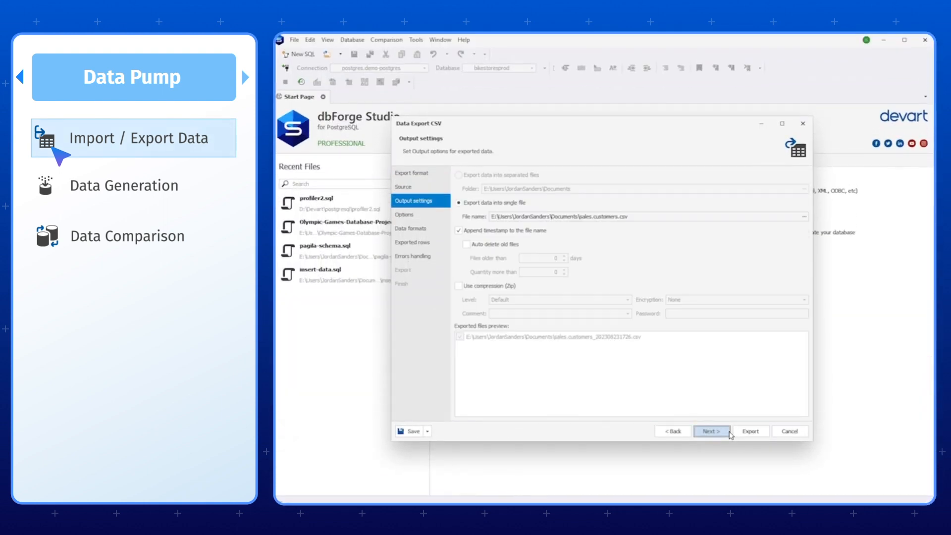
- Export sales.customers to CSV (1445 rows) and open the result file
click(711, 432)
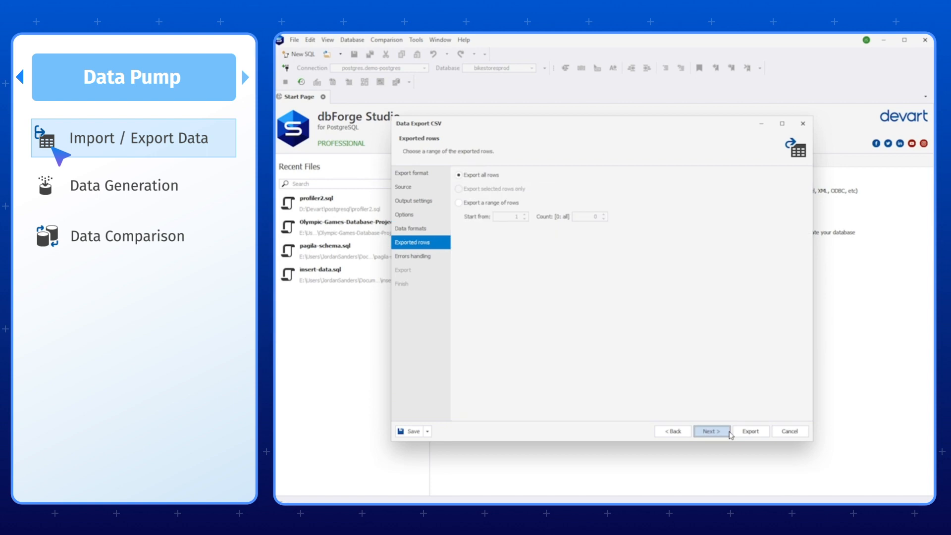
click(711, 431)
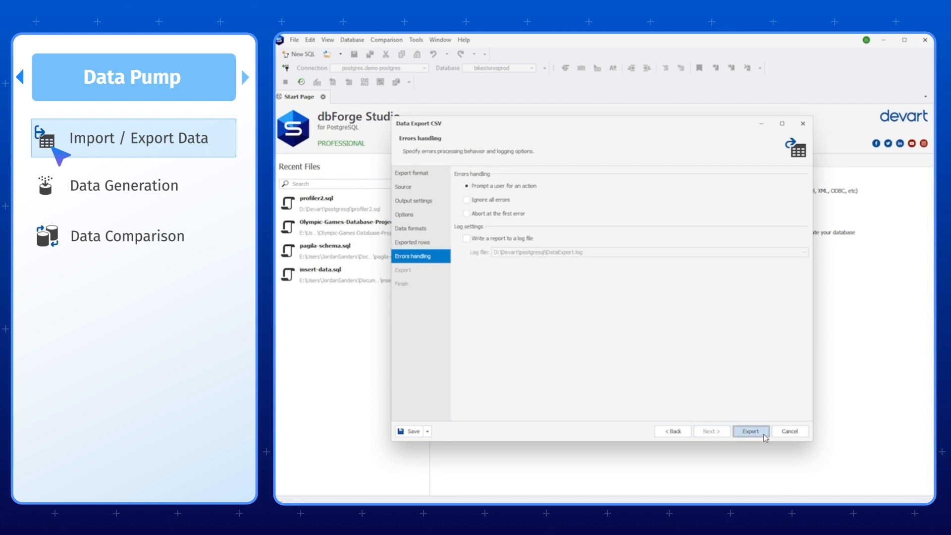
click(749, 431)
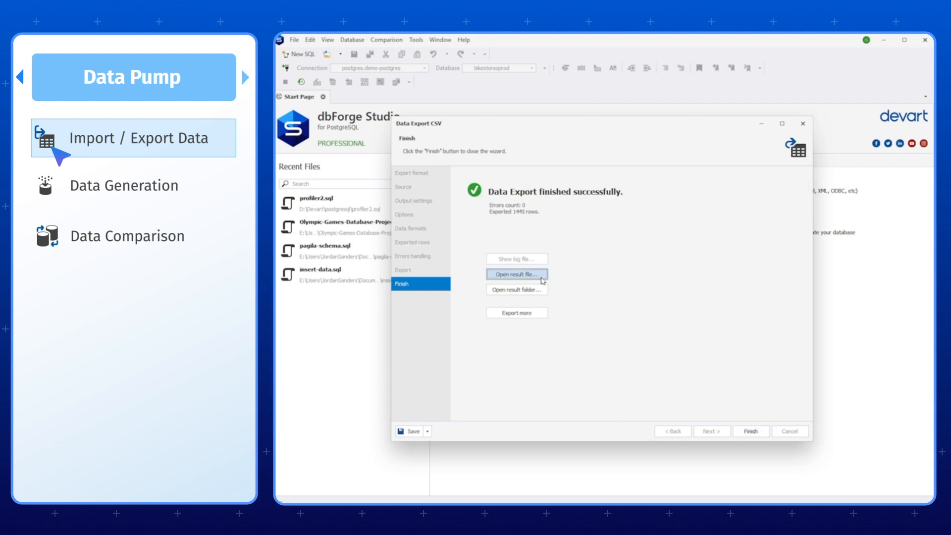
click(516, 273)
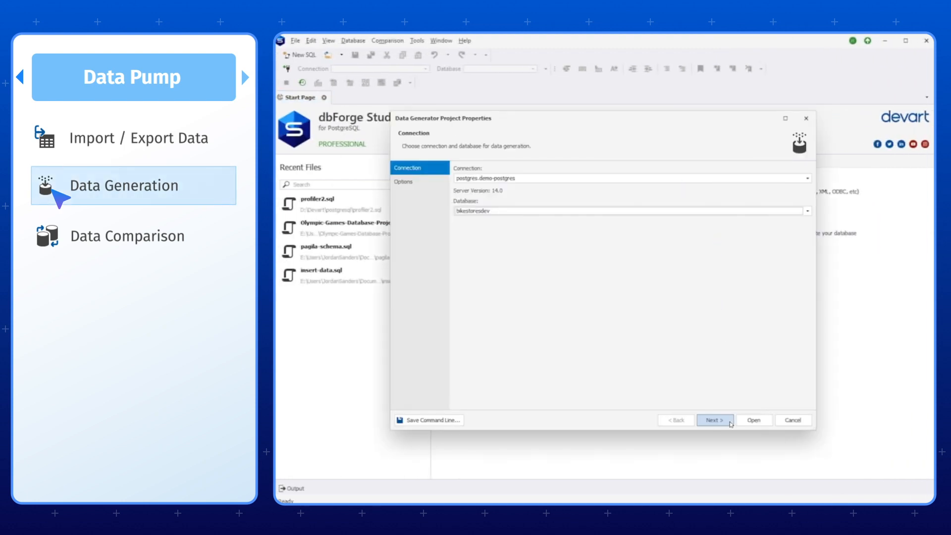
- Open a data generation project for bikestoresdev and preview the generated customer data
click(715, 419)
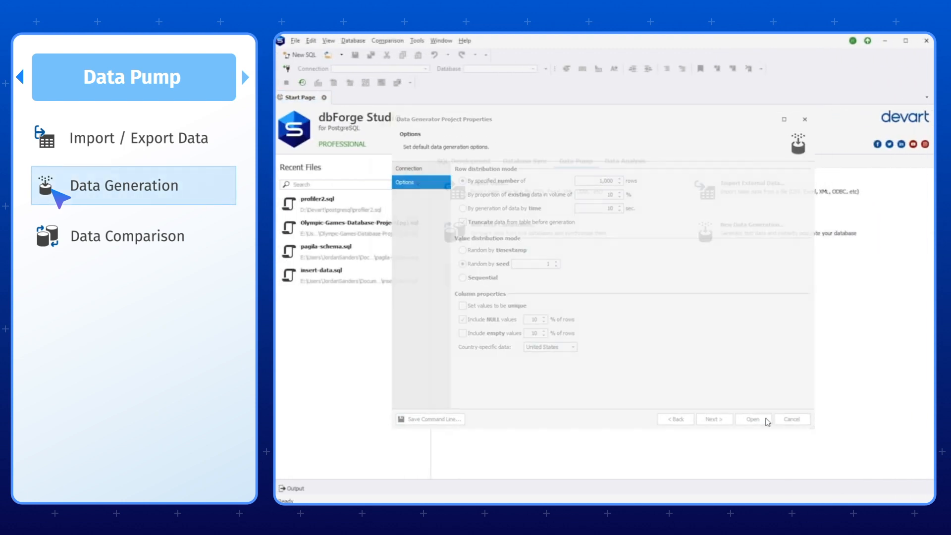
click(752, 419)
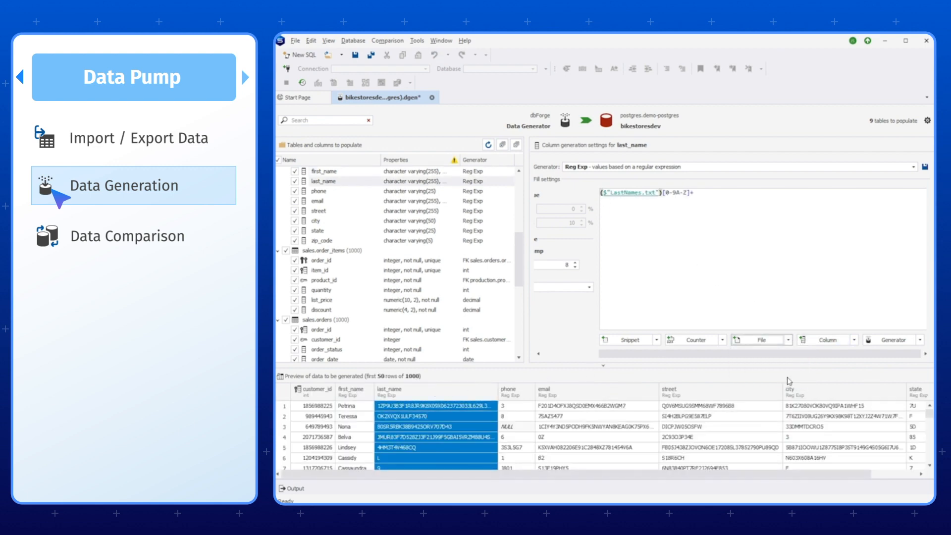
click(126, 235)
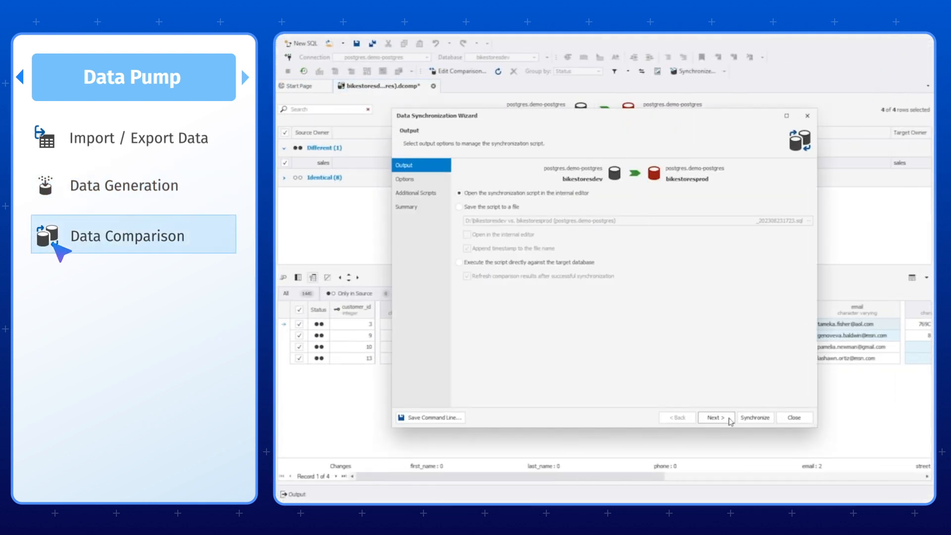
- Generate the script updating four sales.customers rows in bikestoresprod and open it in the editor
click(715, 417)
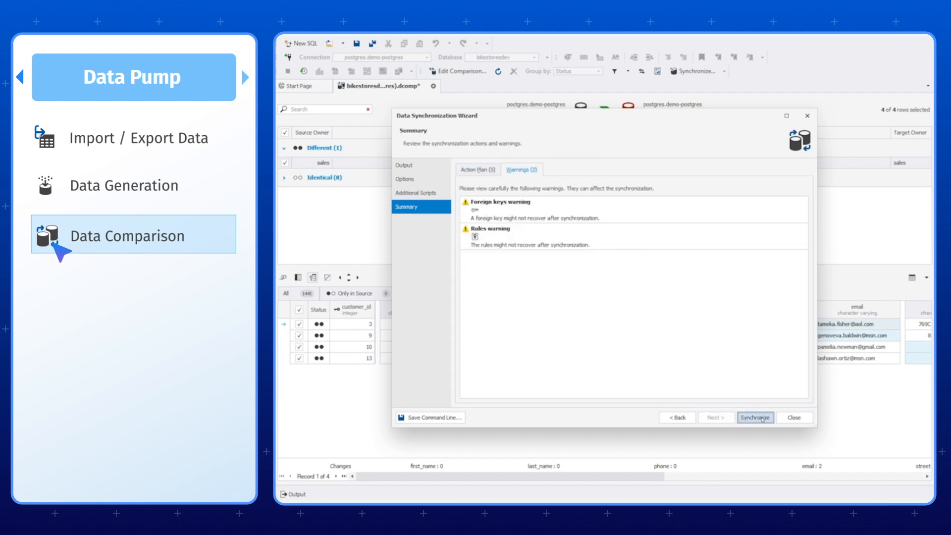
click(755, 417)
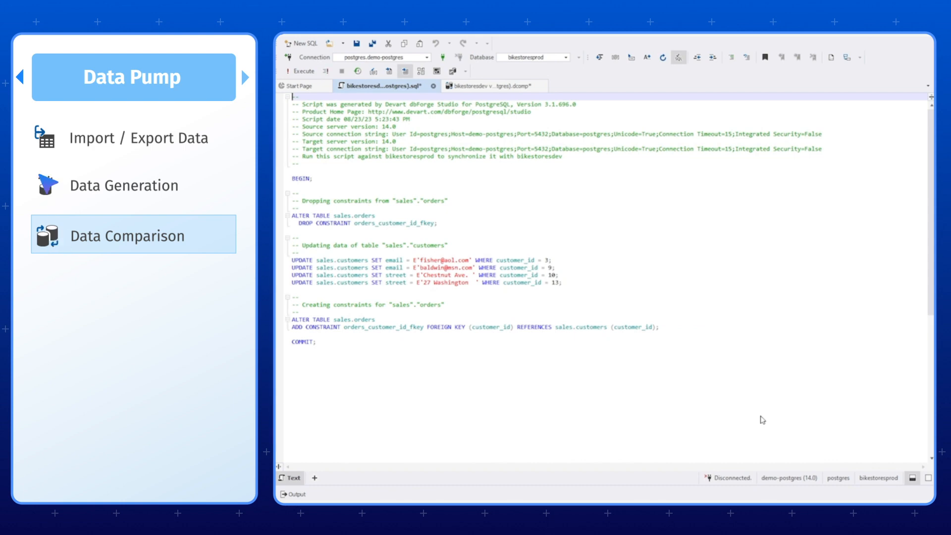
click(246, 77)
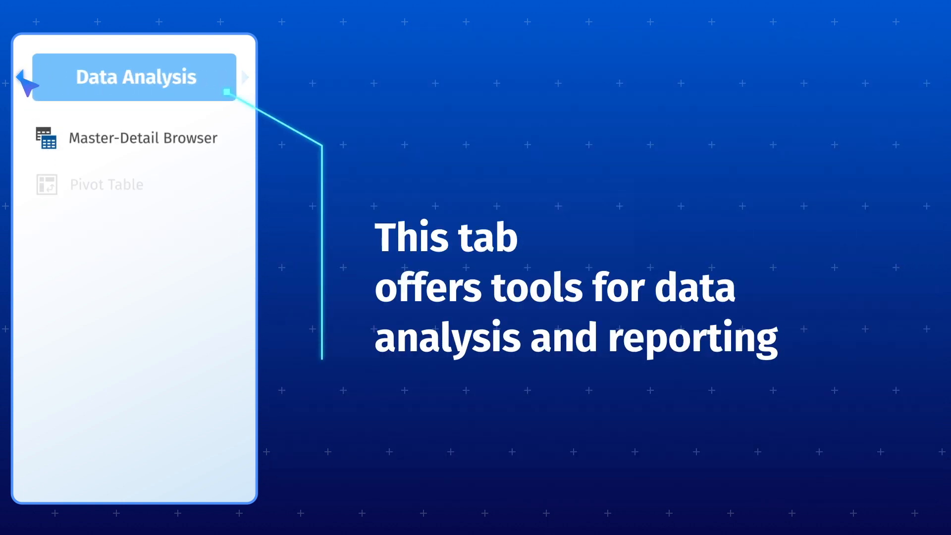
click(143, 137)
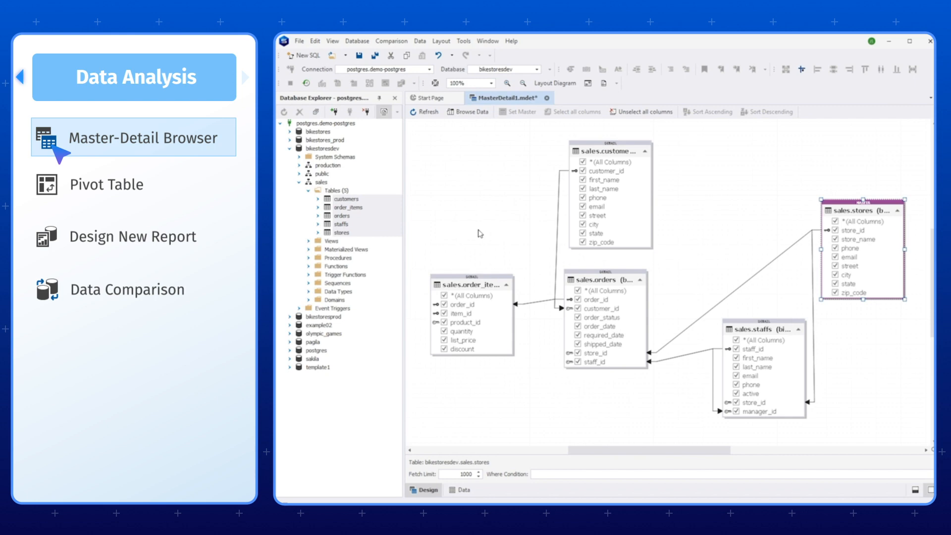
- Pivot the sakila film rental rates by release year and rating, with a chart
click(108, 184)
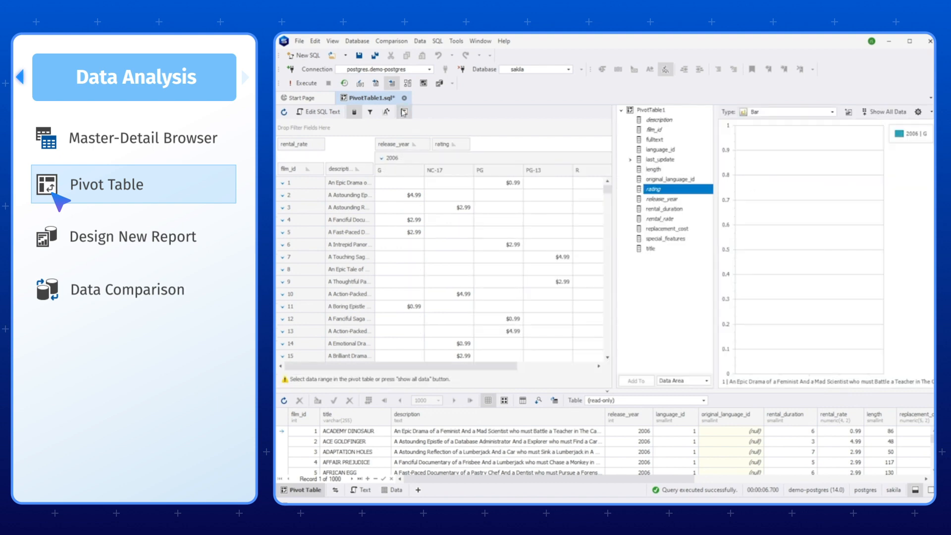
- Create and preview a sales.customers report, then refresh the bikestoresdev-to-bikestoresprod comparison
click(132, 236)
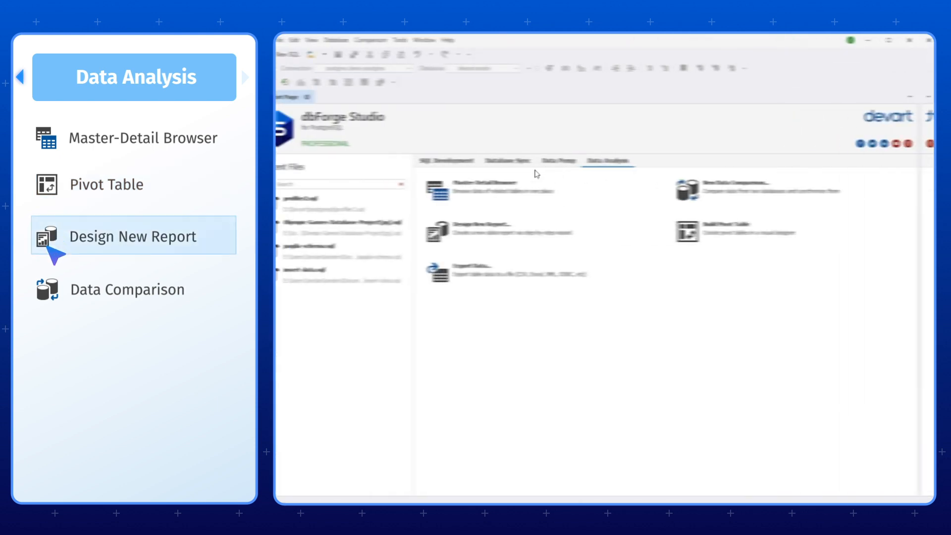
click(481, 233)
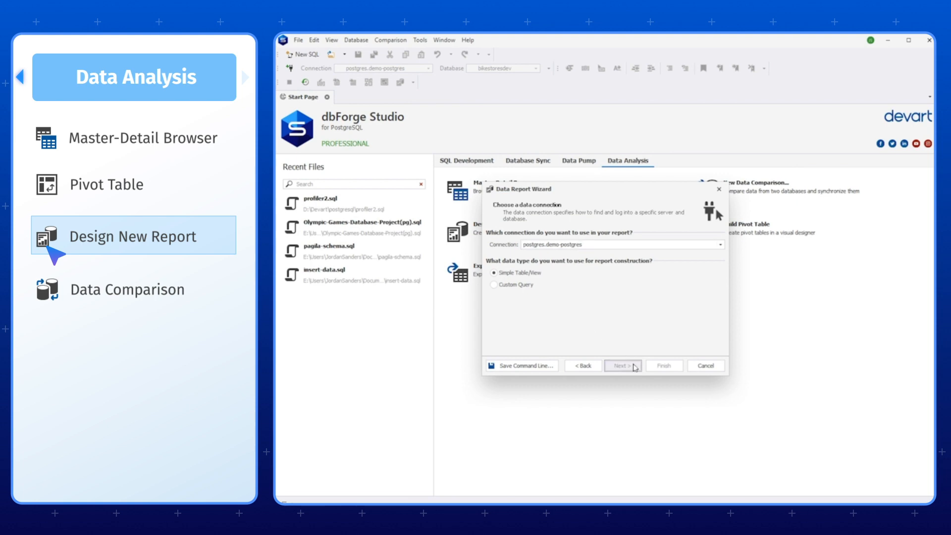
click(622, 365)
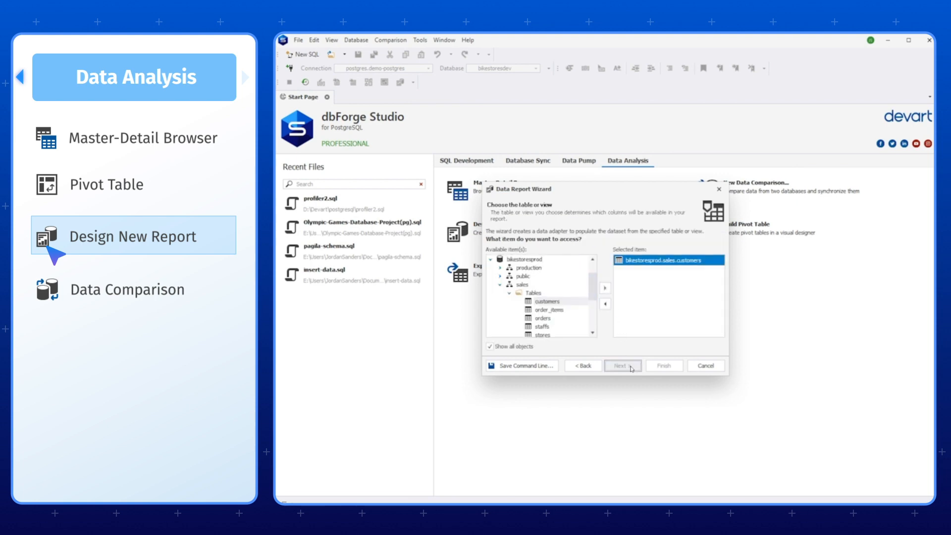
click(620, 365)
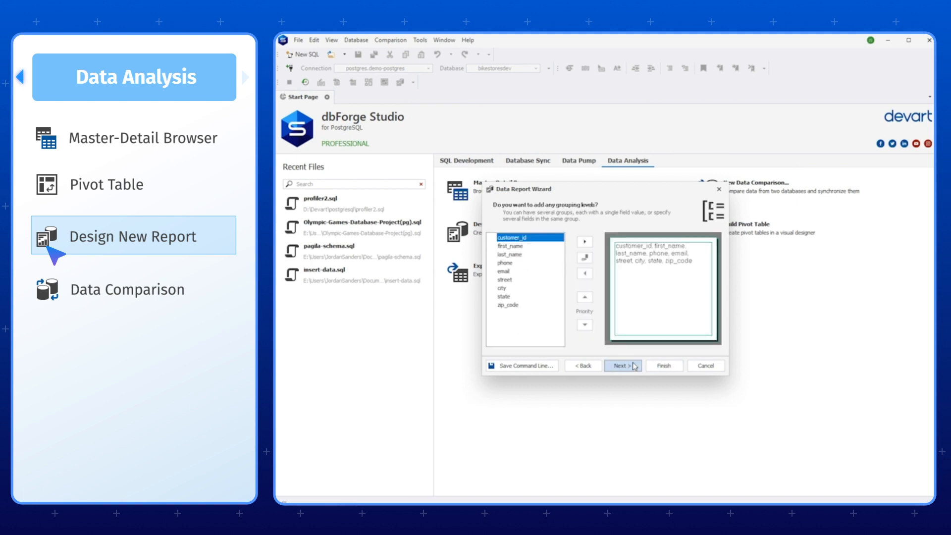
click(664, 365)
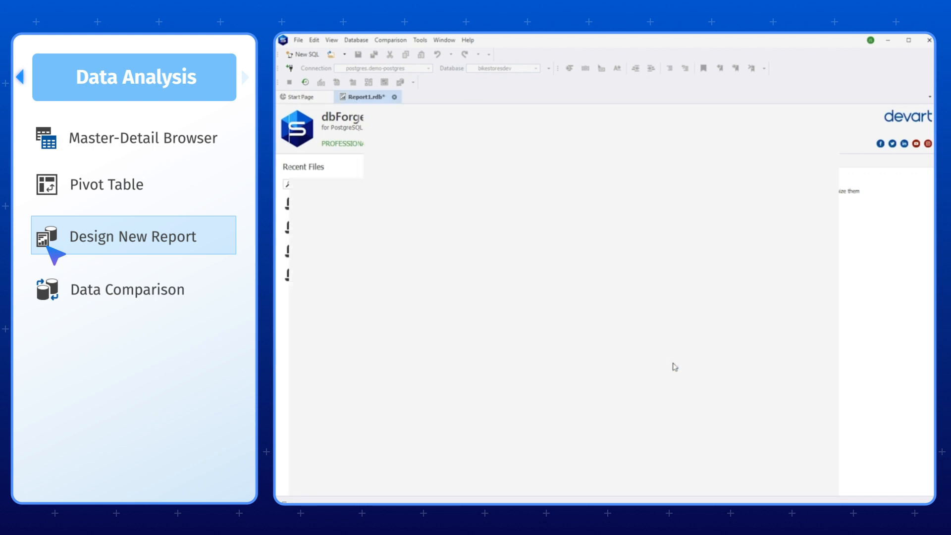
click(469, 490)
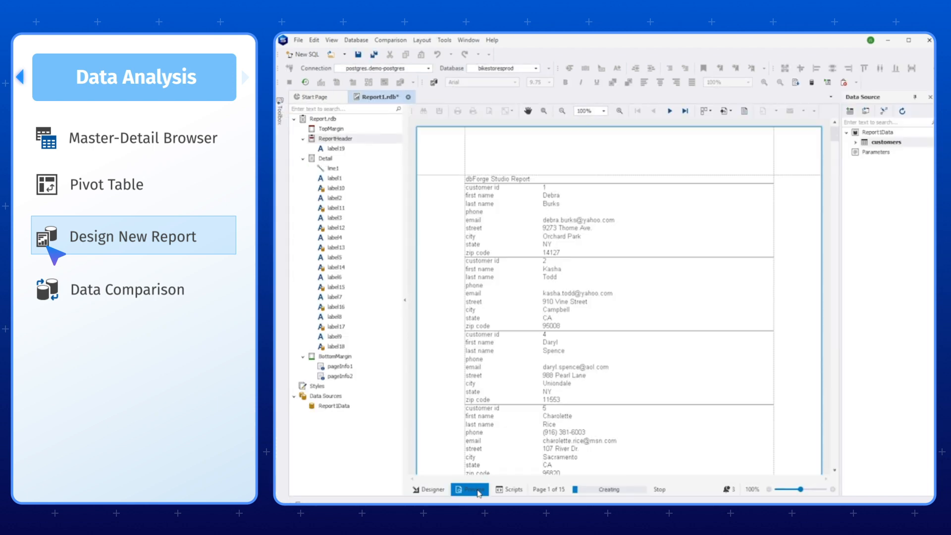
click(128, 289)
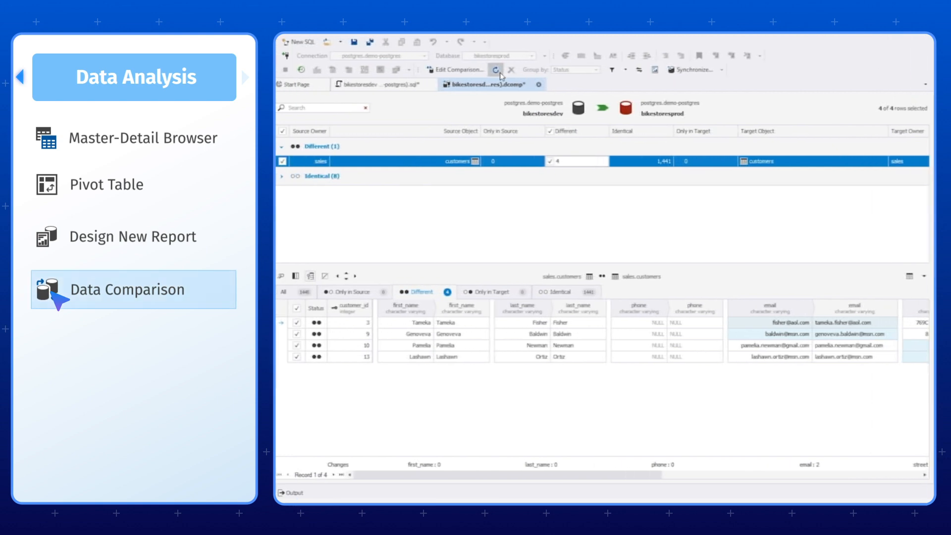
click(496, 69)
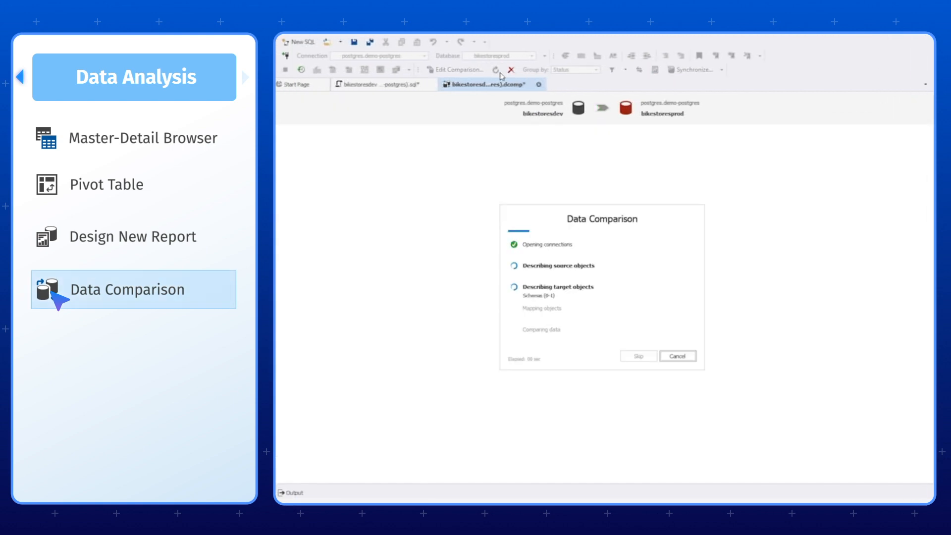